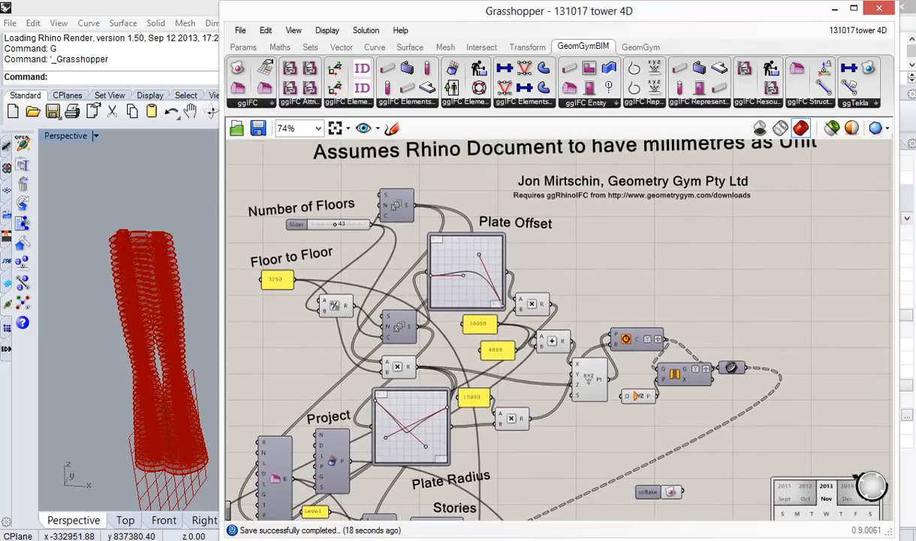
Save the ggIFC output over the existing 131017 tower 4d.ifc, confirming the replace.
scroll("down", 3)
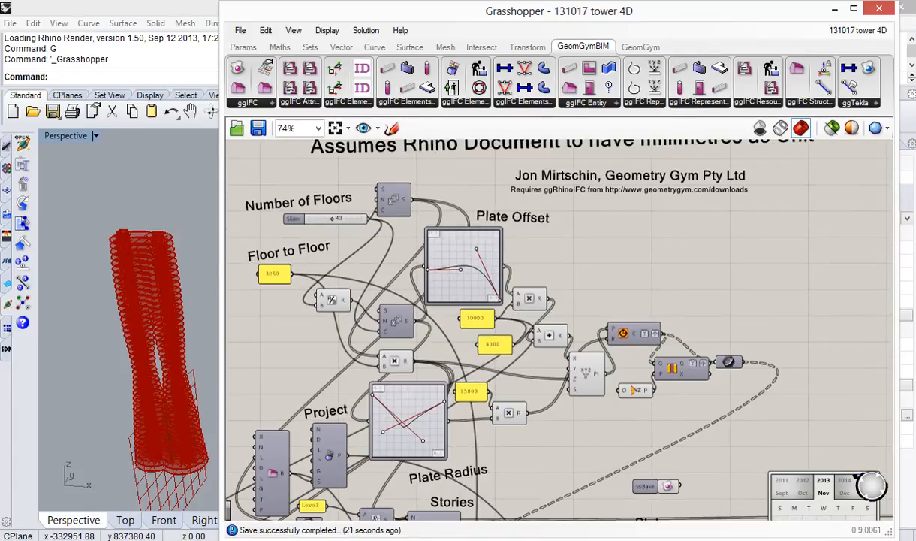
scroll("up", 3)
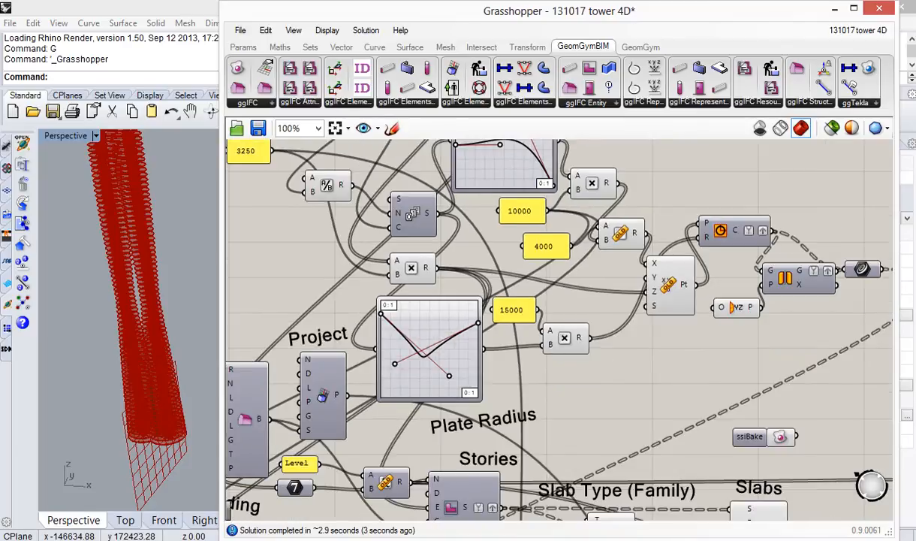
scroll("down", 3)
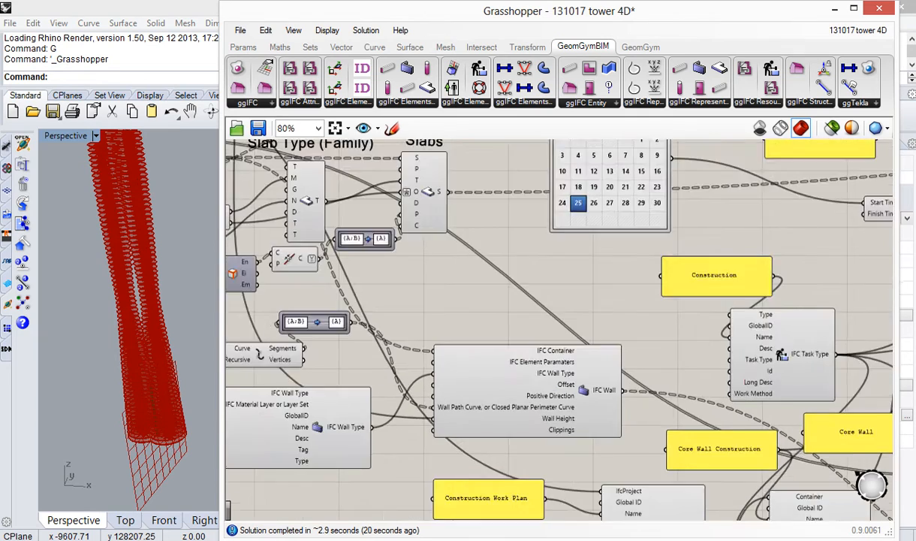
left_click(286, 127)
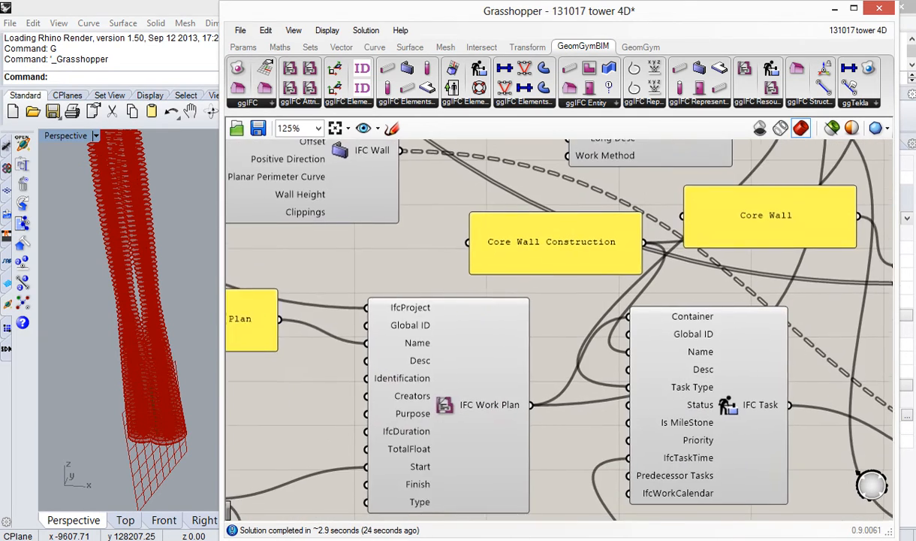
scroll("down", 3)
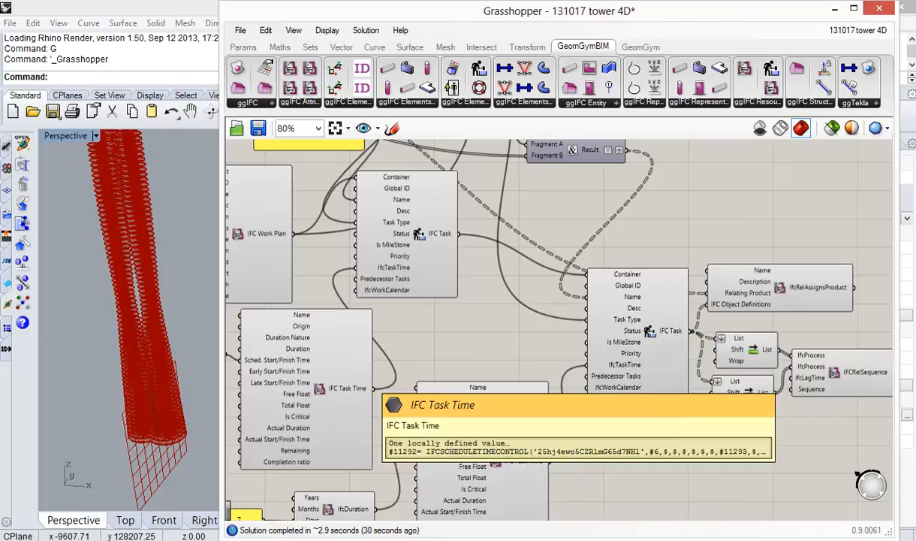
mouse_move(635, 298)
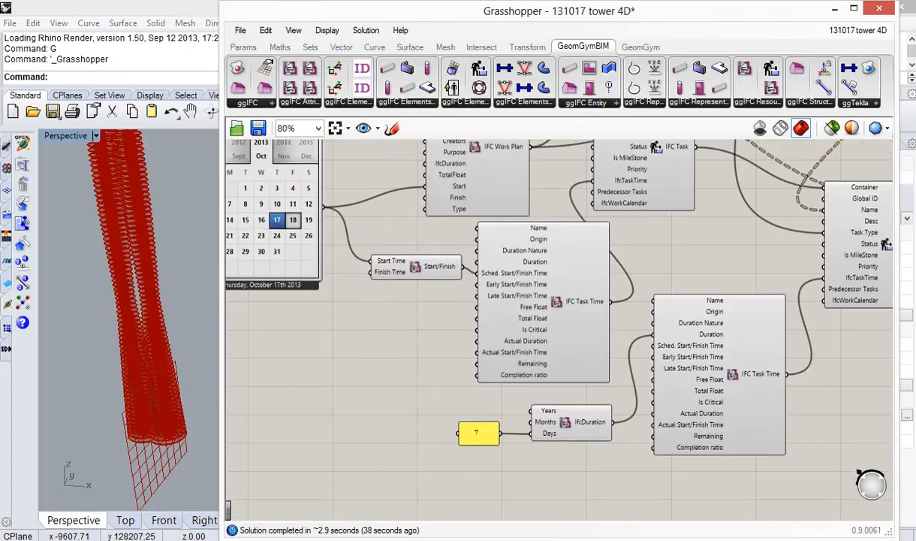
scroll("up", 3)
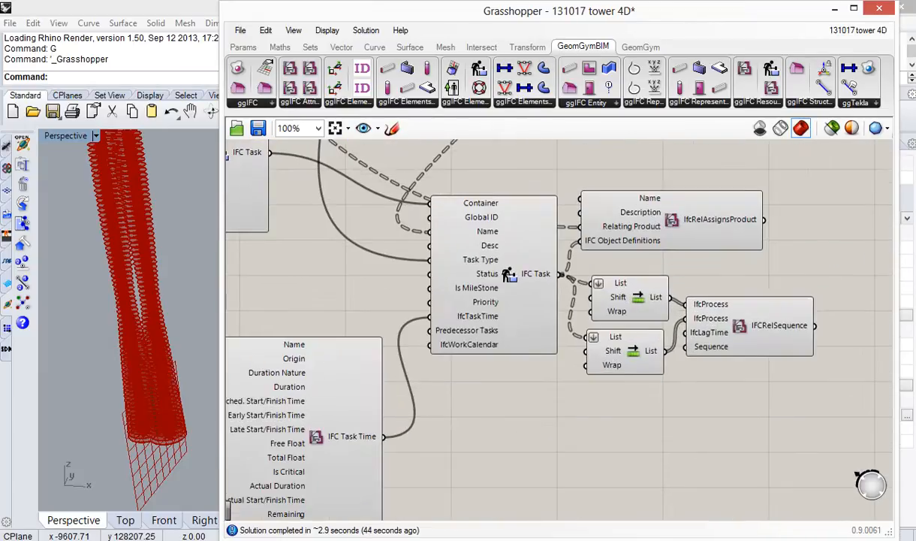
scroll("up", 3)
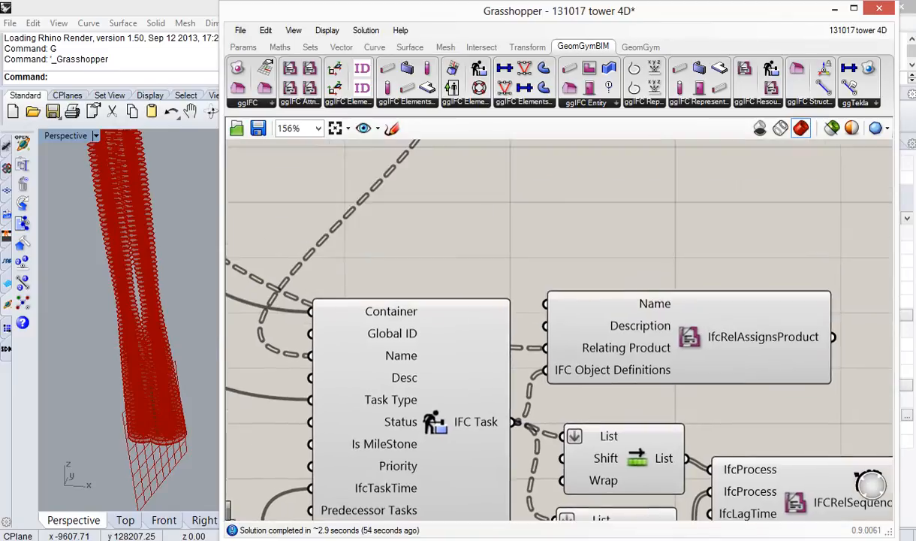
scroll("down", 3)
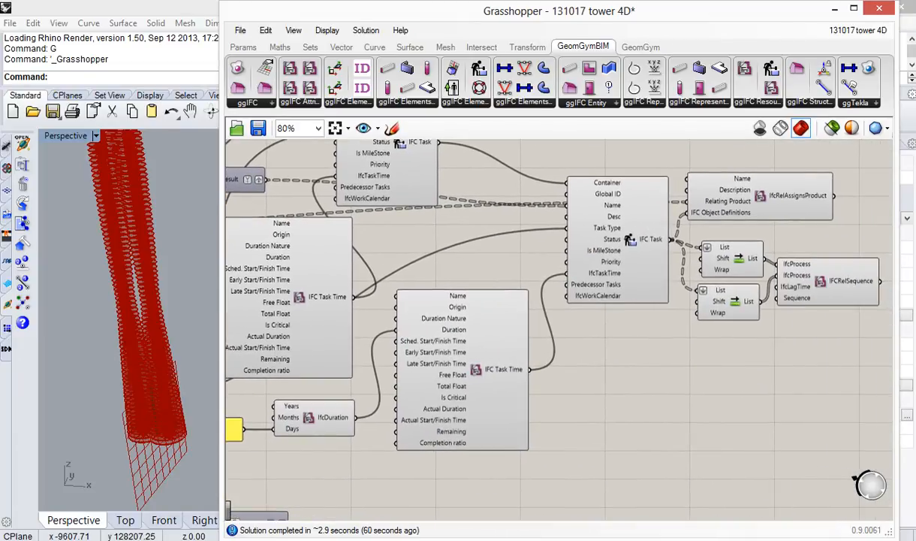
scroll("down", 3)
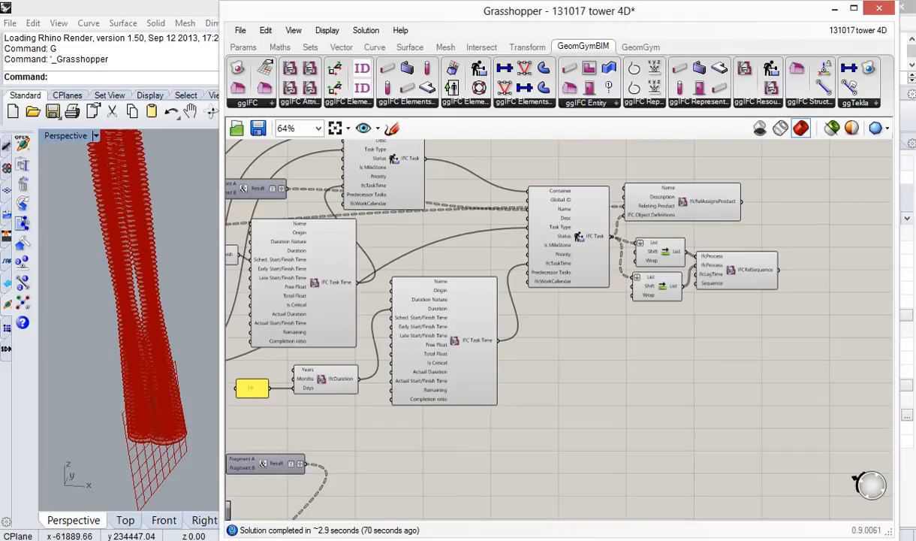
scroll("down", 3)
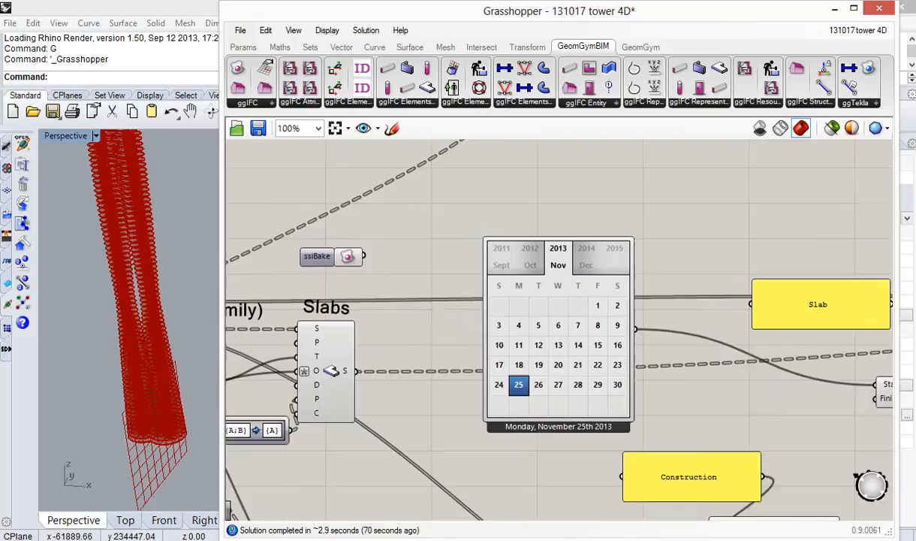
scroll("up", 3)
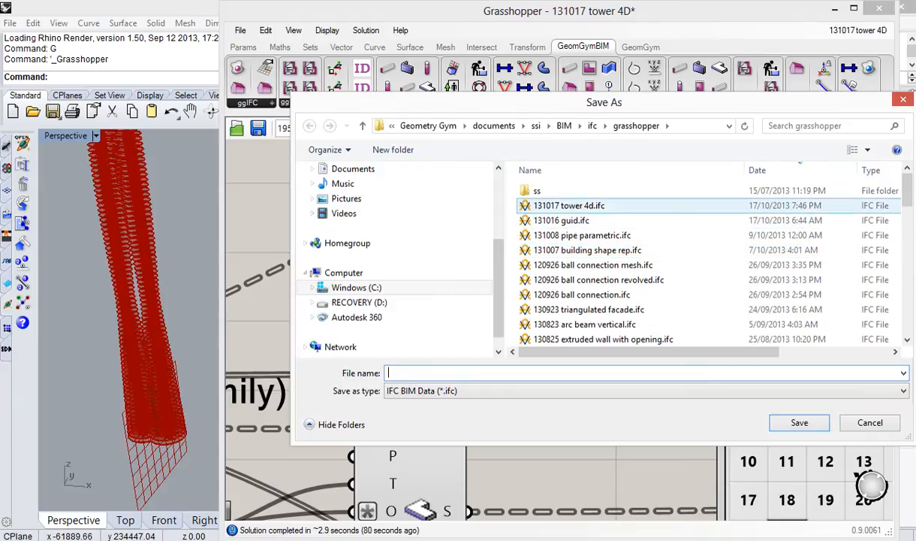
left_click(799, 422)
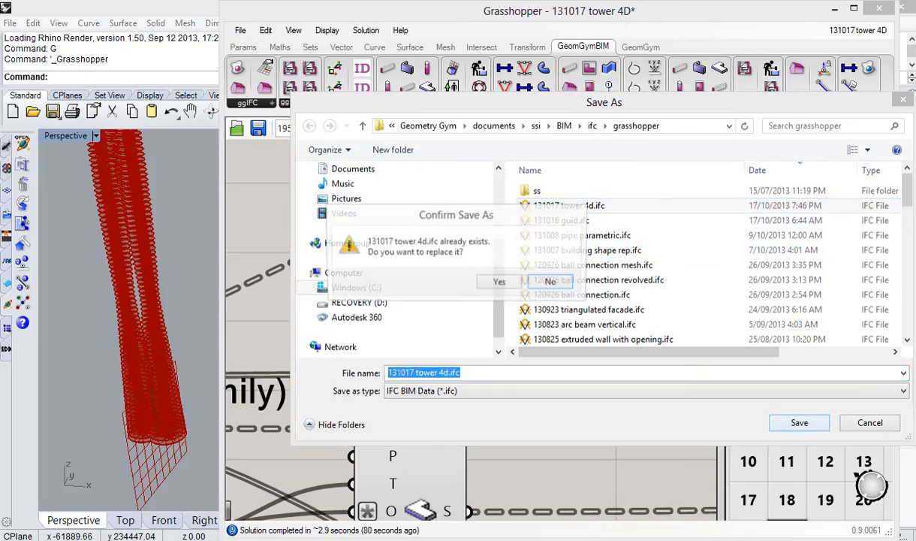
left_click(498, 281)
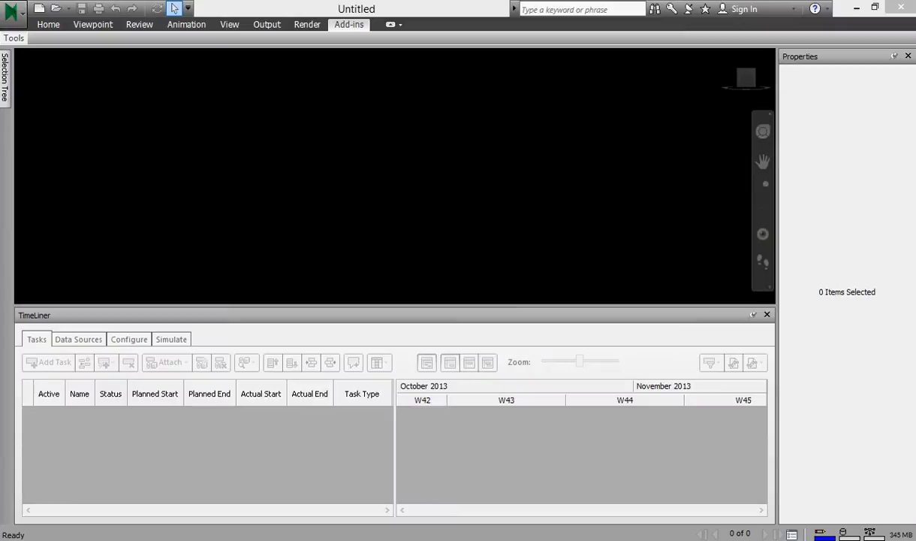
Open 131017 tower 4d.ifc from the recent file paths so the twisted towers load in the viewport.
left_click(14, 9)
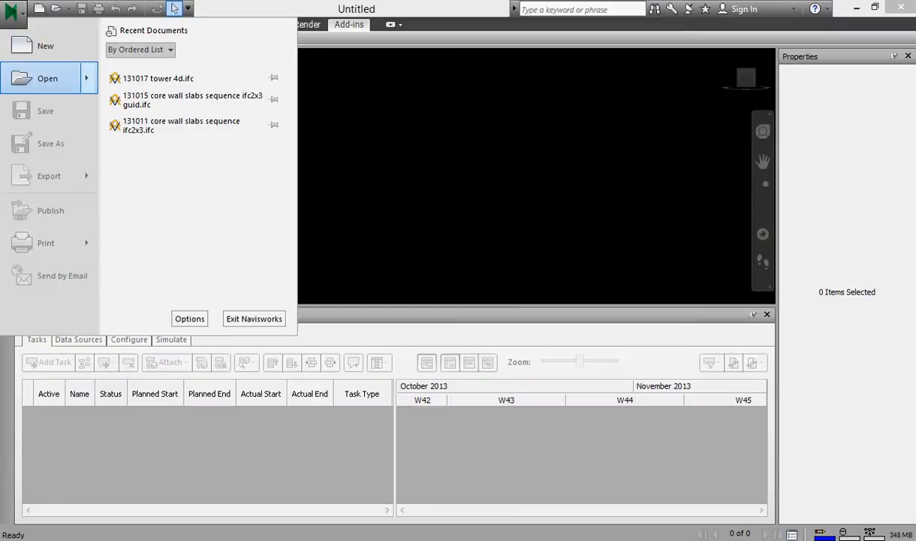
left_click(46, 78)
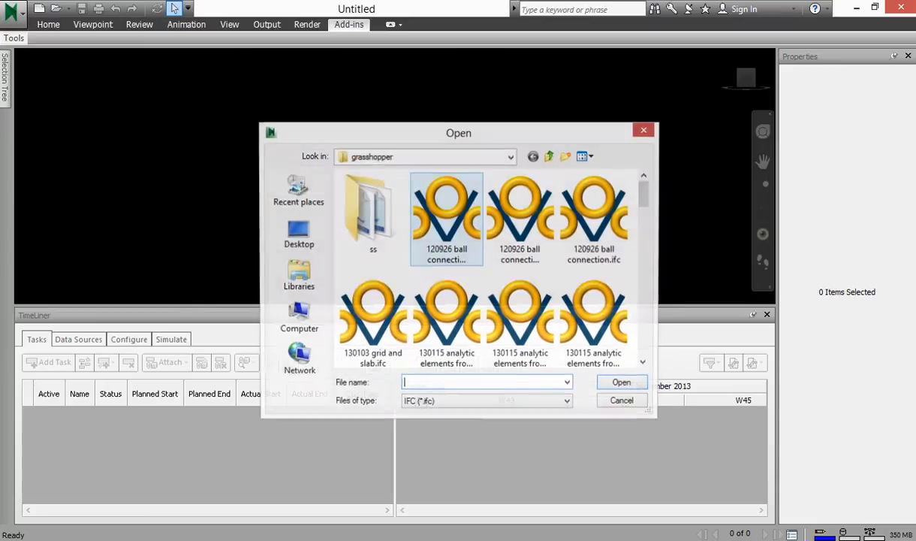
left_click(568, 383)
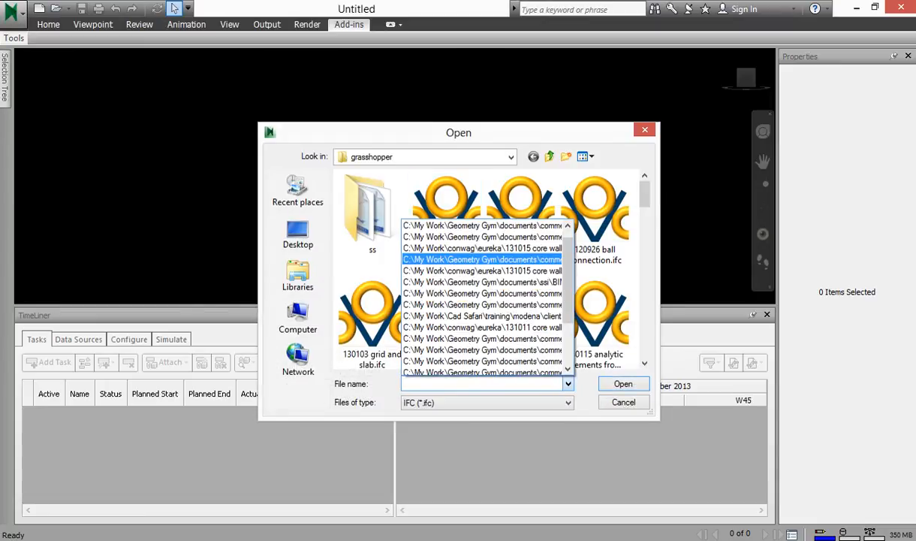
left_click(483, 258)
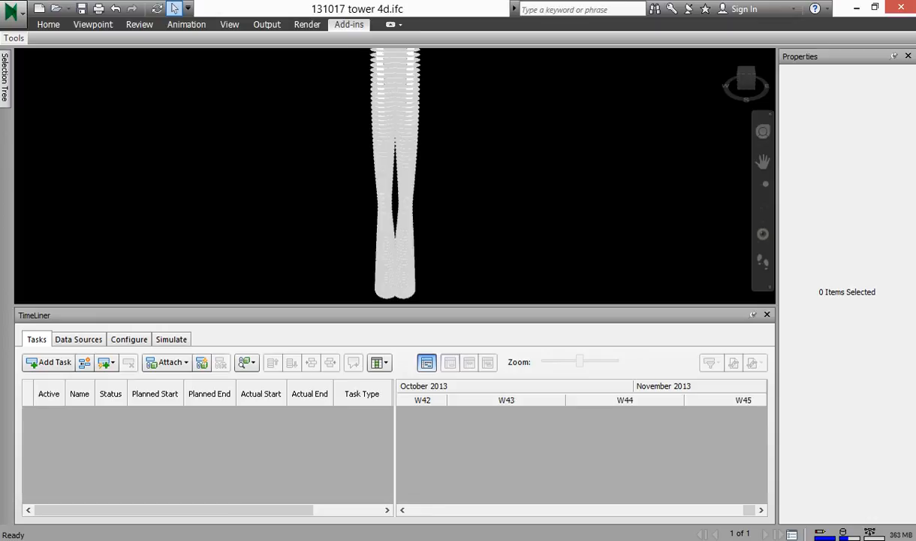
left_click(13, 37)
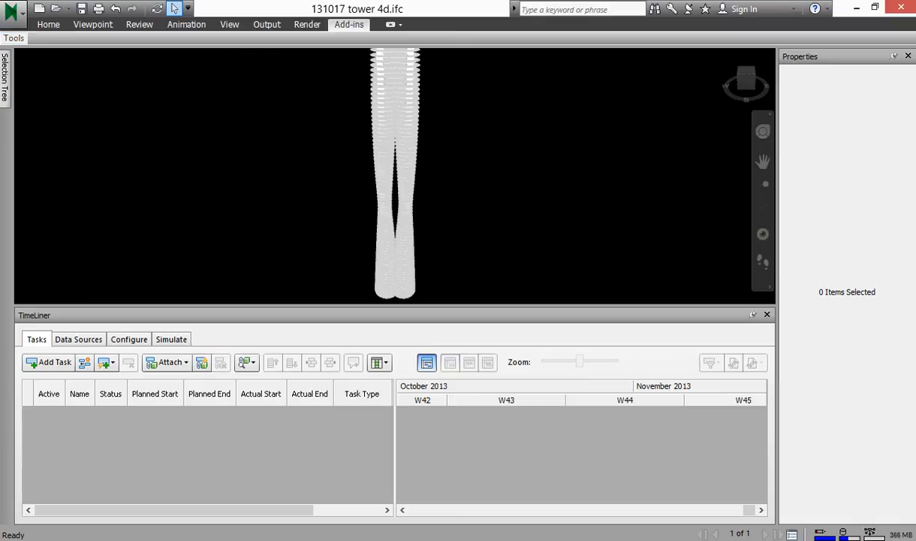
Run the GGYM IFC add-in on 131017 tower 4d.ifc to load the Core Wall Construction tasks into TimeLiner.
left_click(39, 9)
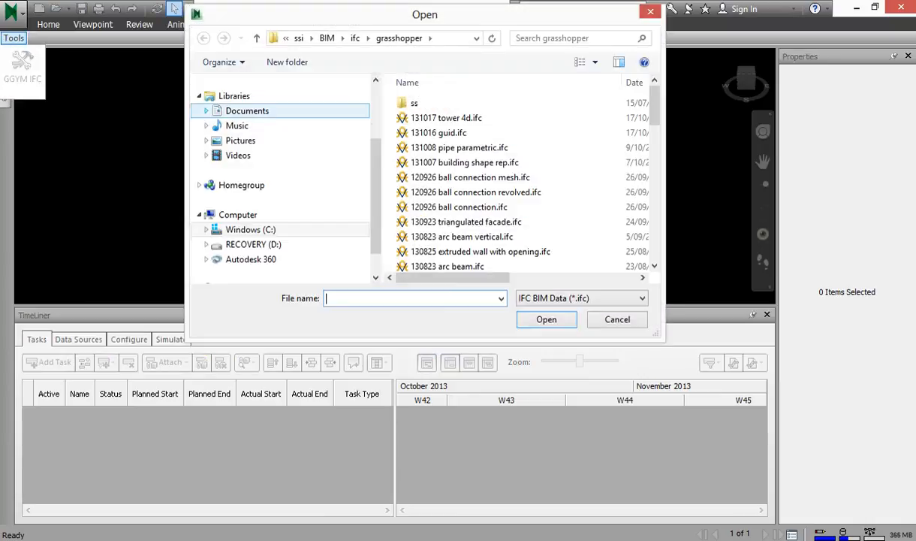
left_click(446, 117)
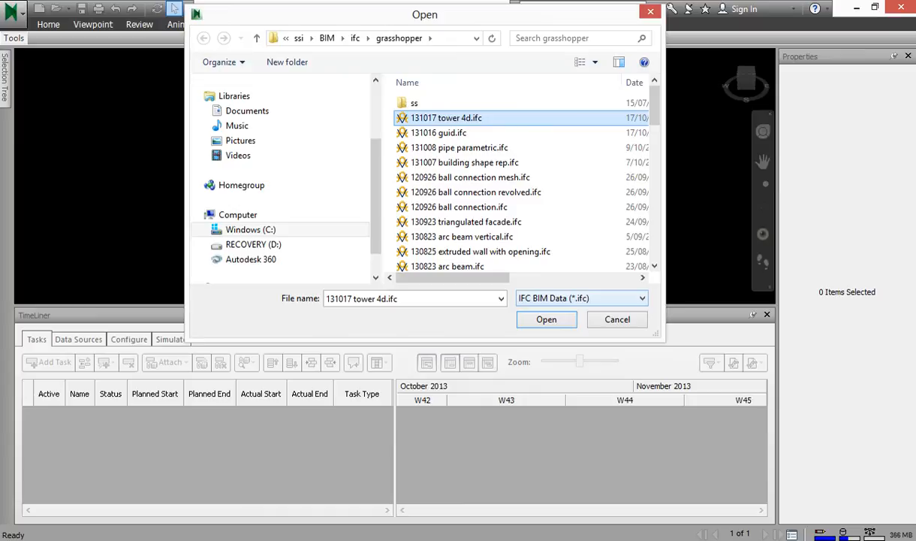
left_click(547, 318)
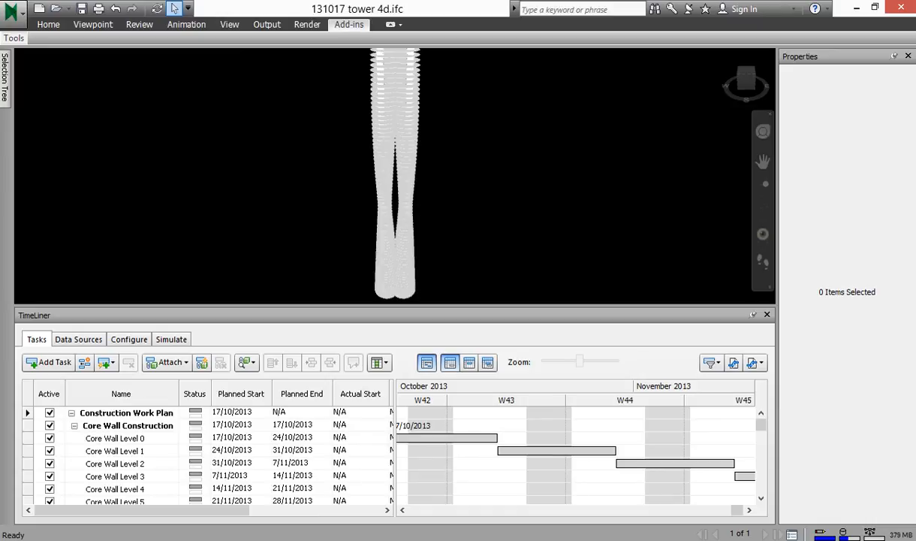
scroll("down", 3)
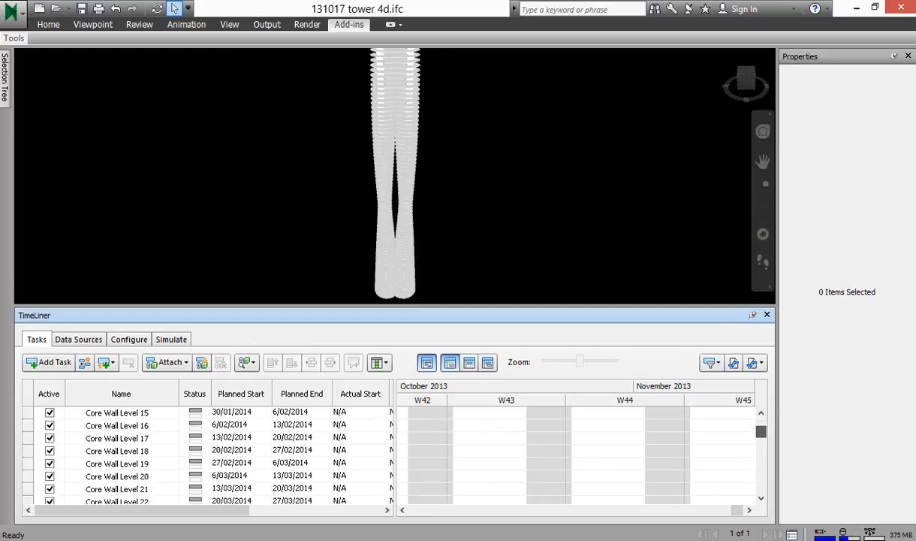
scroll("down", 3)
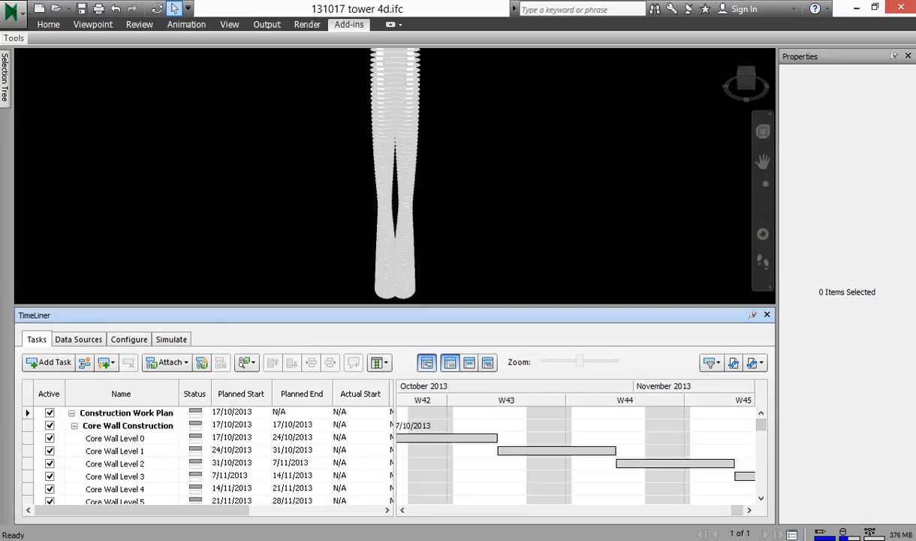
Play the TimeLiner 4D simulation, zooming on the growing towers, through to the 25/12/2015 end date.
left_click(171, 339)
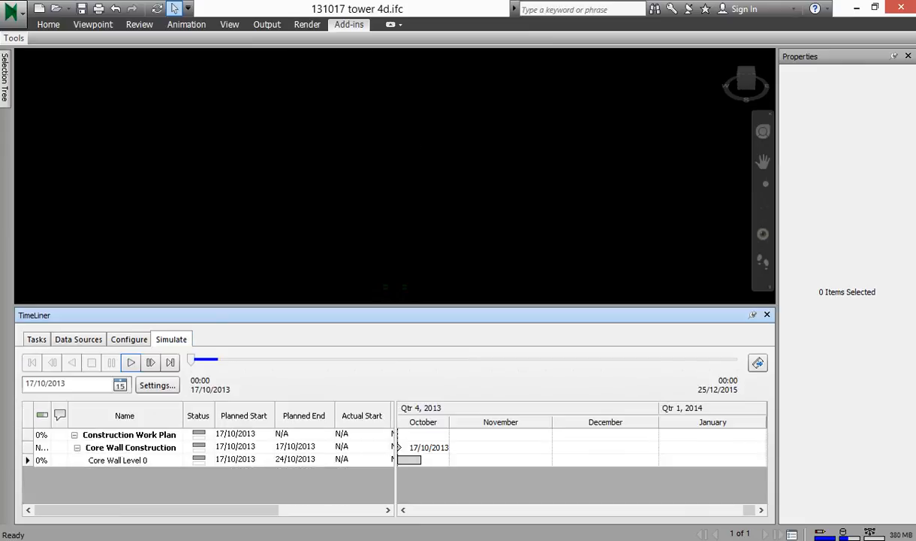
left_click(131, 362)
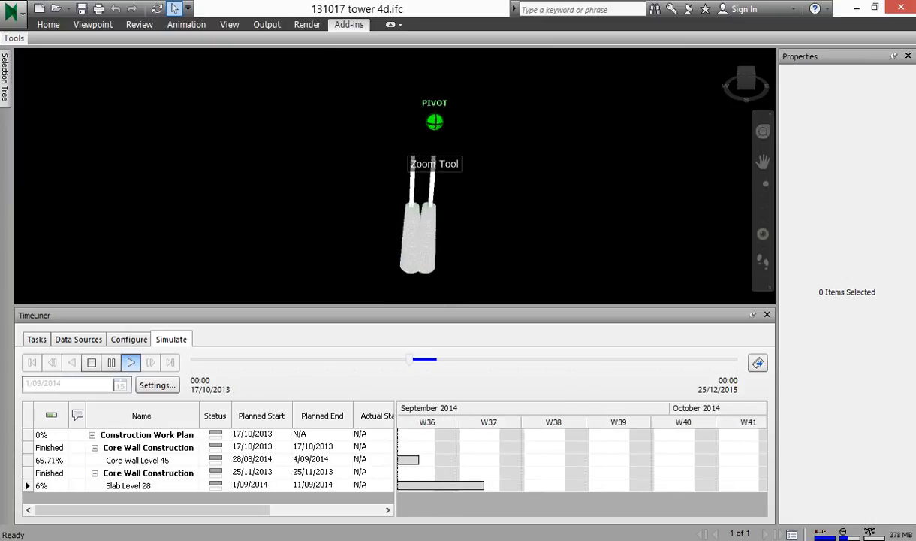
left_click(131, 362)
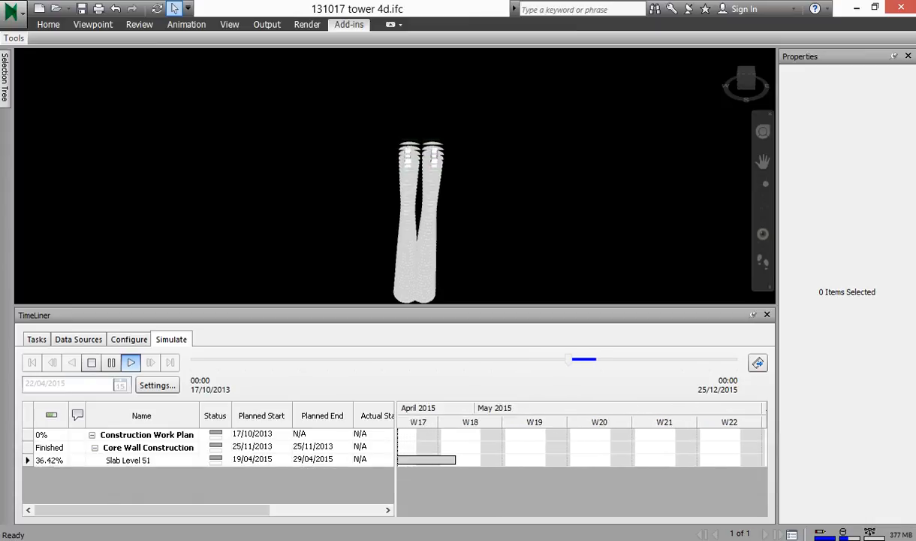
left_click_drag(584, 359, 639, 359)
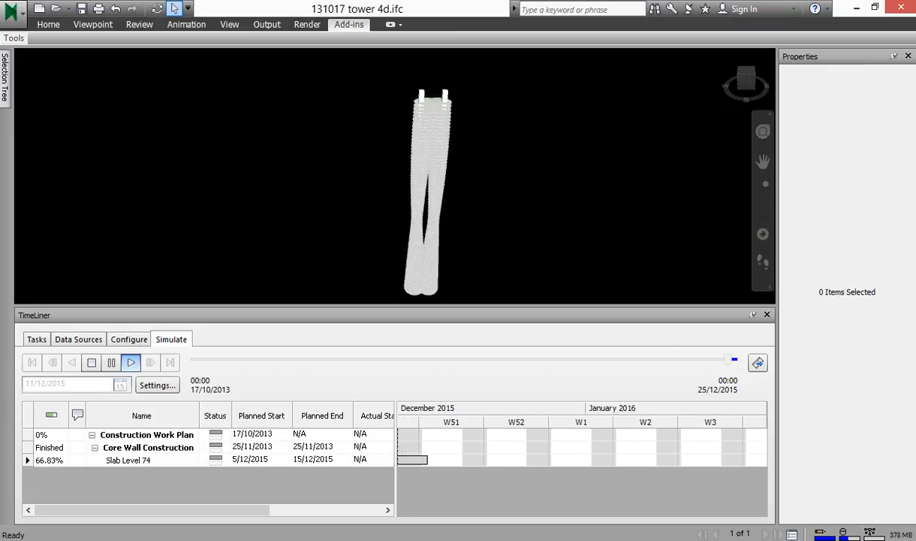
left_click(132, 362)
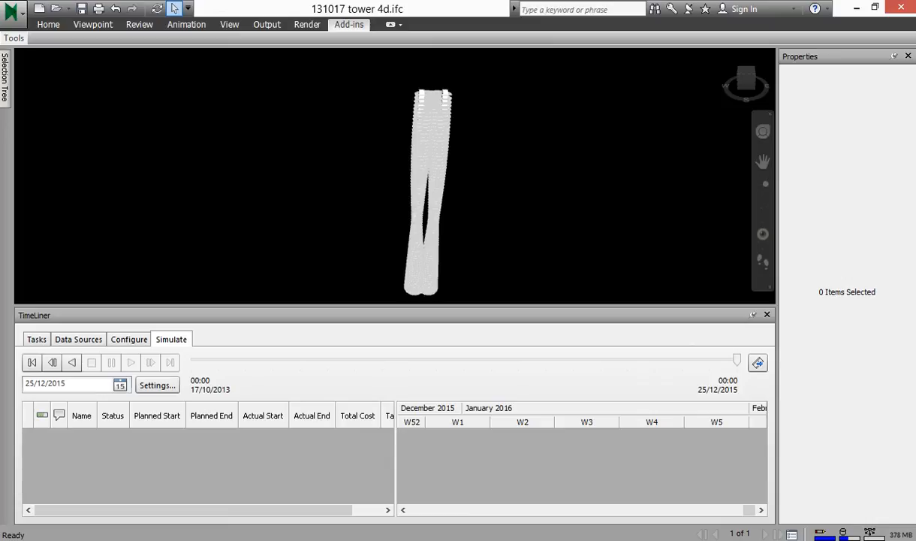
Return to the TimeLiner Tasks list and scroll to the Attached column showing explicit selections.
left_click(36, 339)
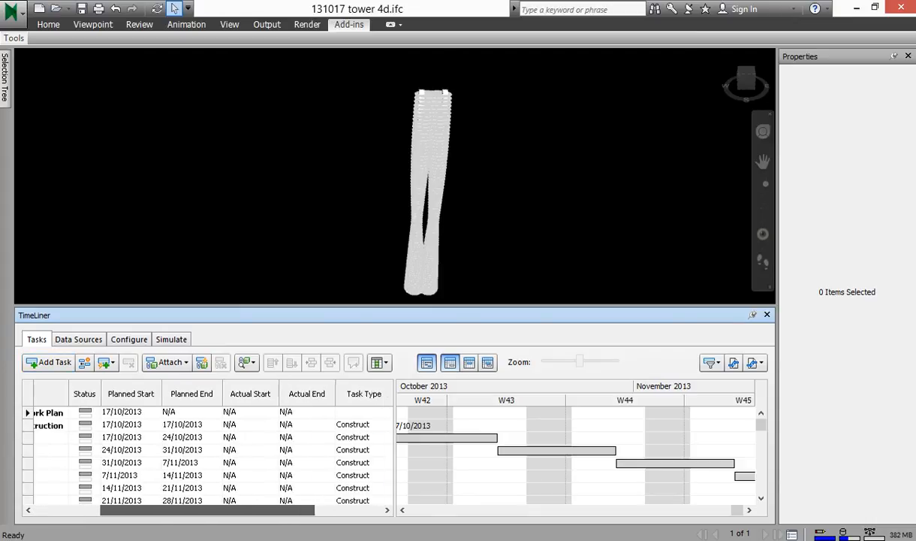
scroll("right", 3)
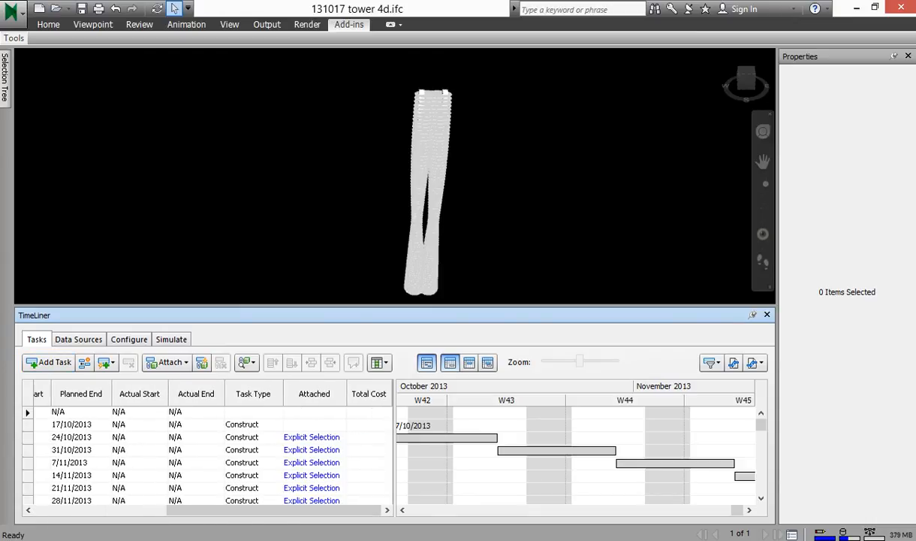